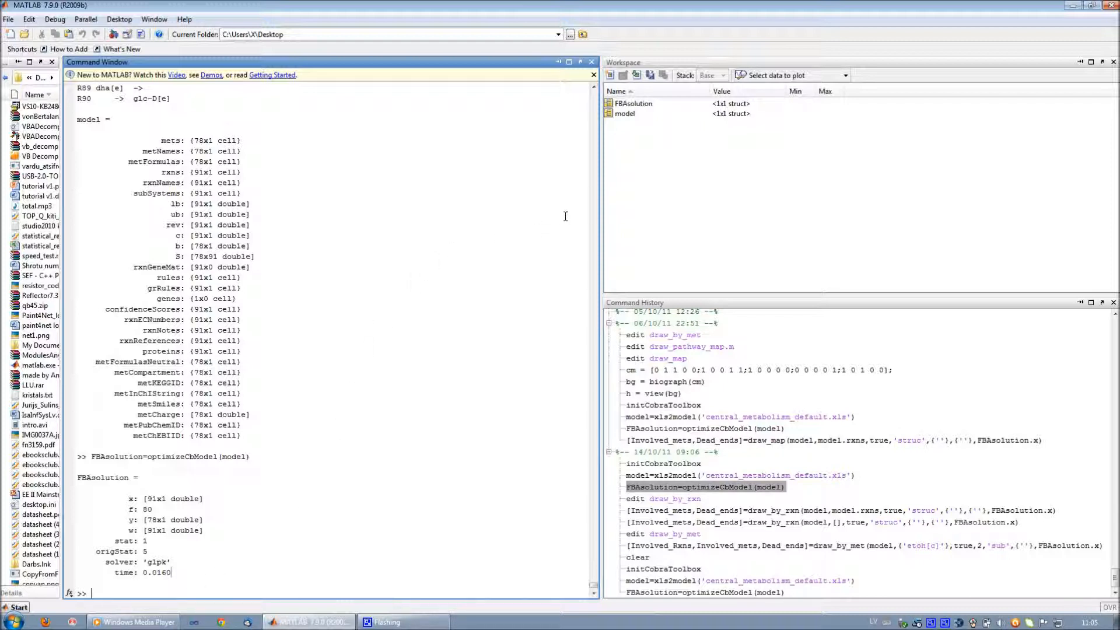
{"action": "mouse_move", "coordinate": [620, 129]}
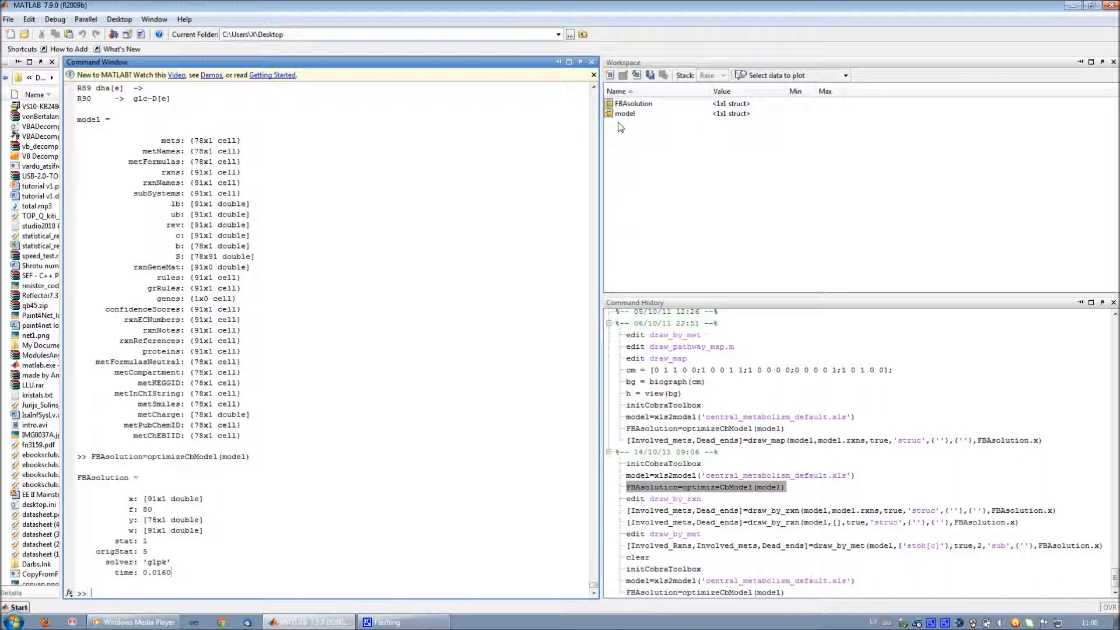
{"action": "mouse_move", "coordinate": [693, 126]}
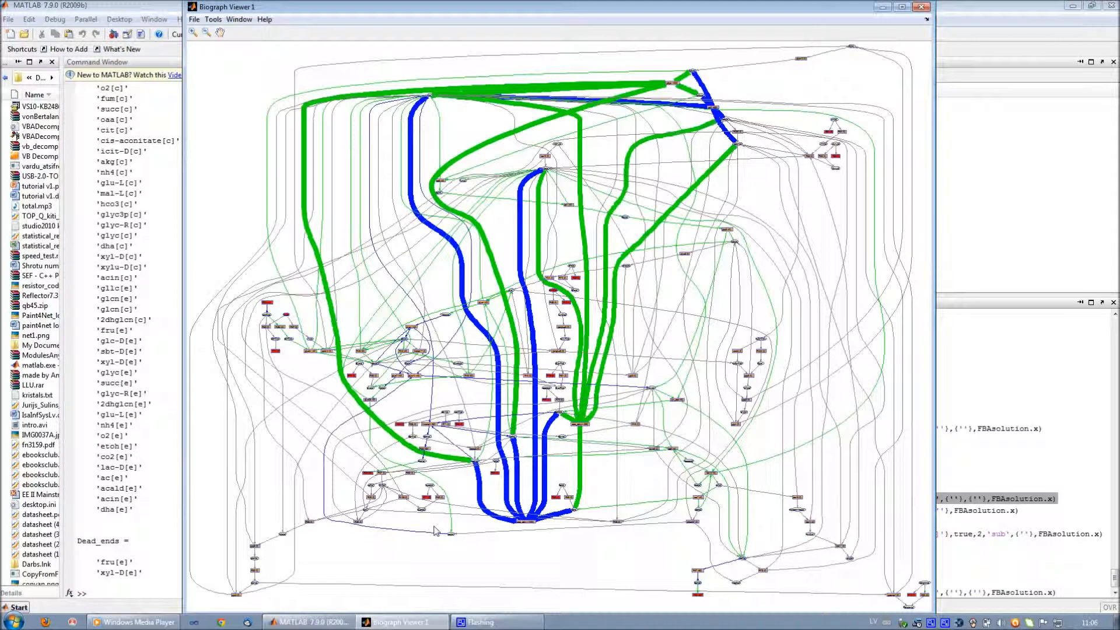
Maximize the Biograph Viewer showing the whole Zymomonas mobilis network graph.
{"action": "left_click", "coordinate": [906, 6]}
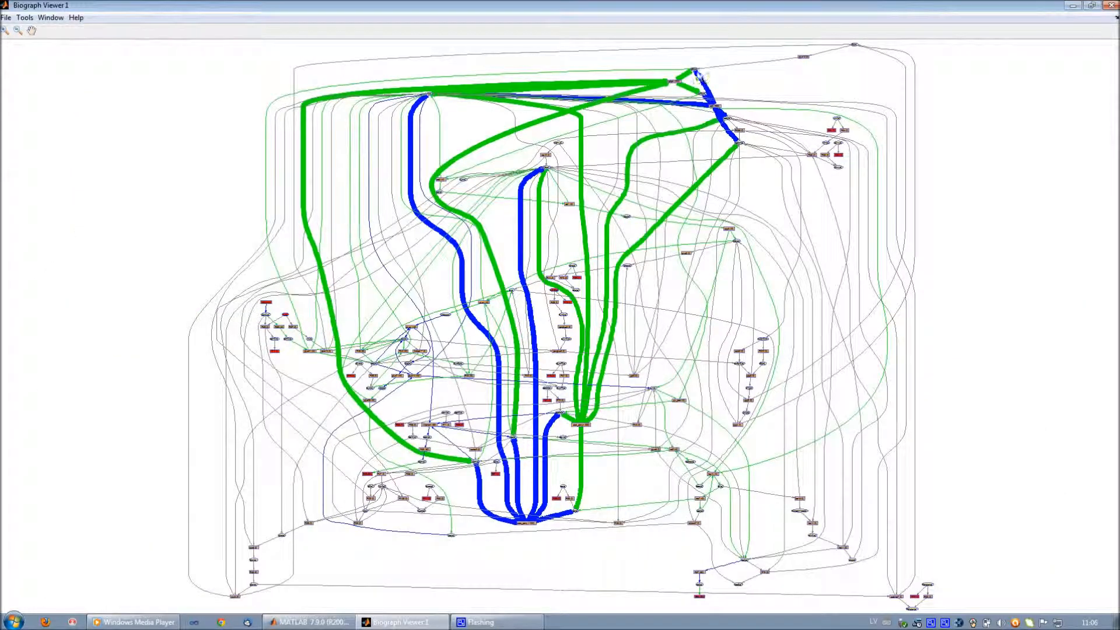
{"action": "mouse_move", "coordinate": [671, 84]}
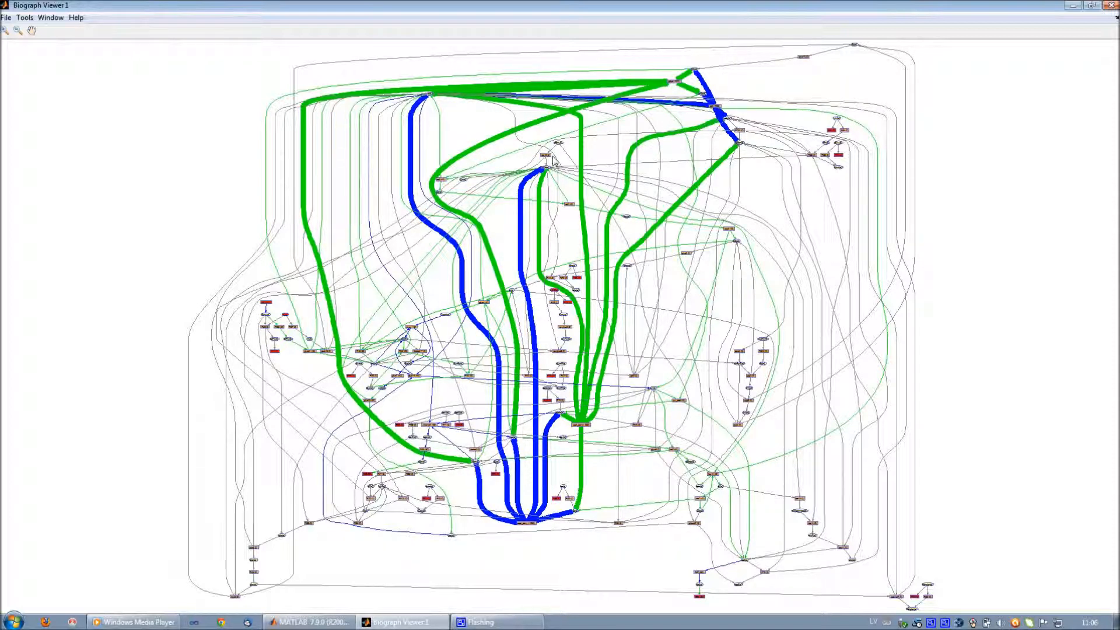
{"action": "mouse_move", "coordinate": [550, 153]}
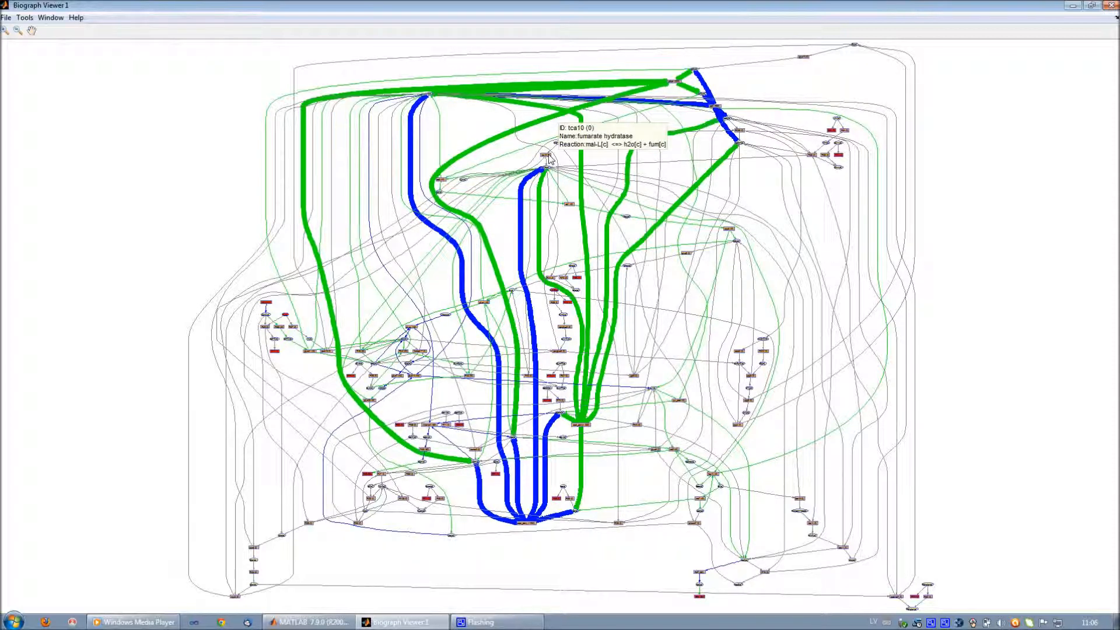
{"action": "mouse_move", "coordinate": [13, 54]}
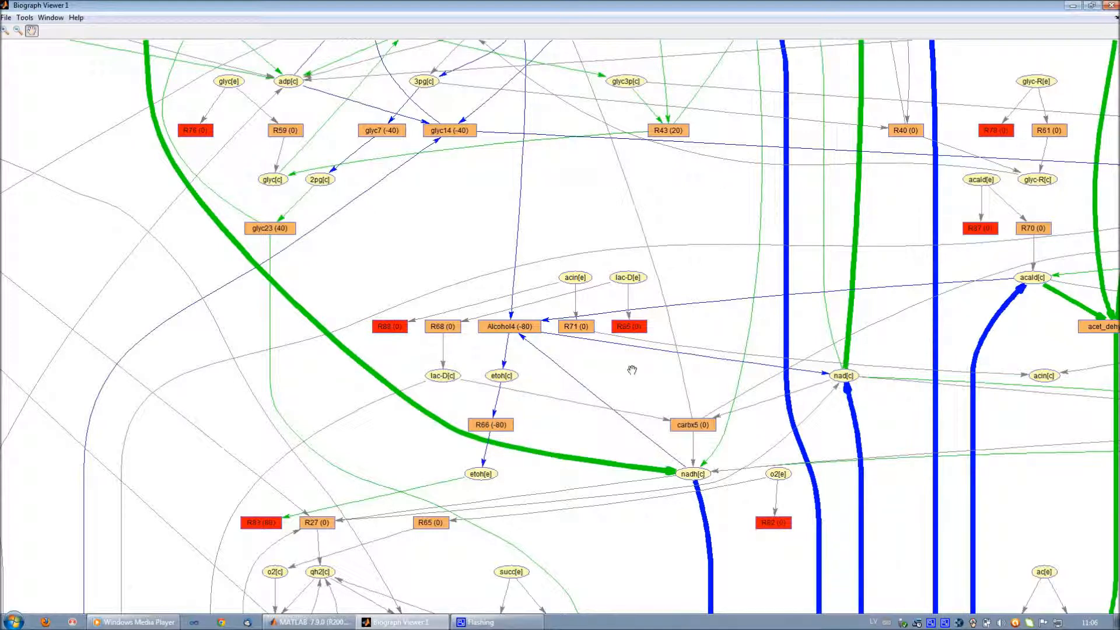
Pan the zoomed ethanol region right to reveal acet_dehyh beside Alcohol4.
{"action": "left_click_drag", "start_coordinate": [631, 370], "coordinate": [585, 390]}
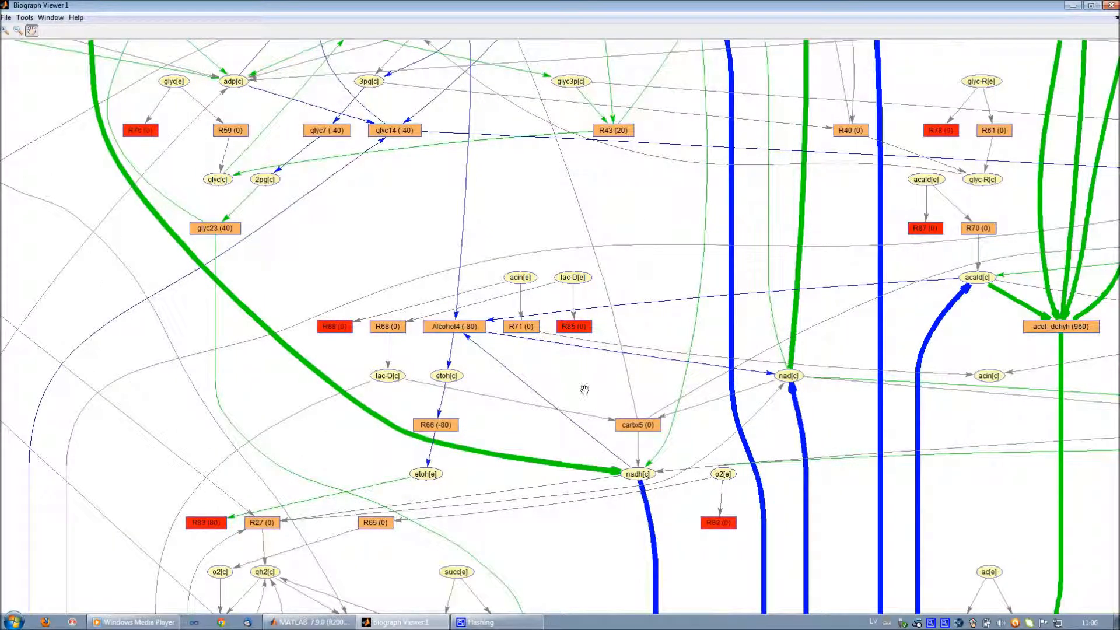
{"action": "mouse_move", "coordinate": [593, 390]}
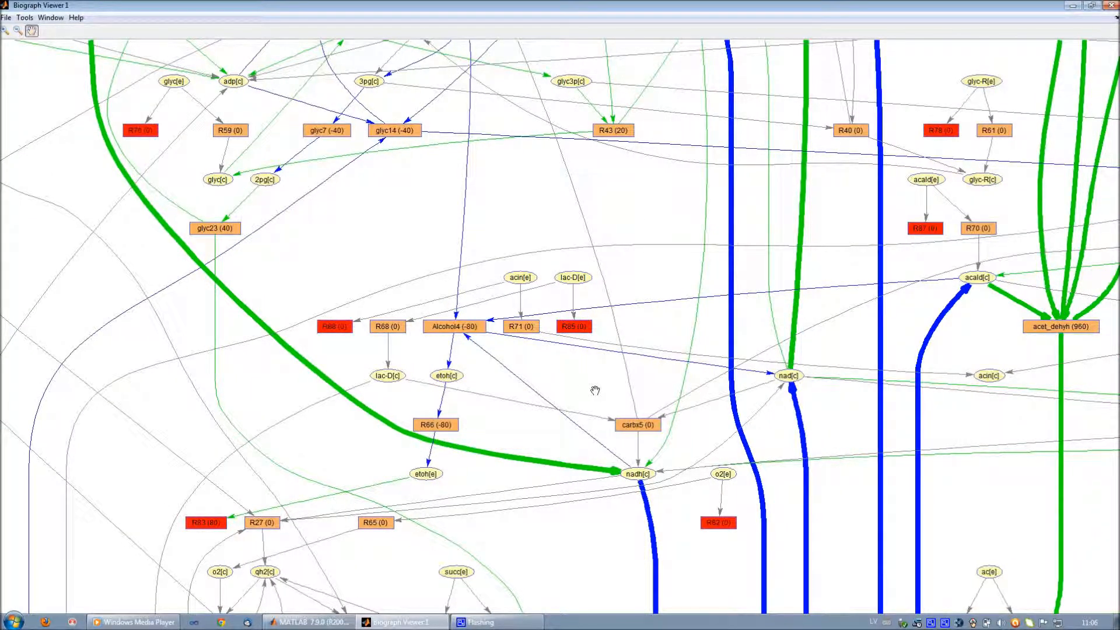
{"action": "mouse_move", "coordinate": [691, 509]}
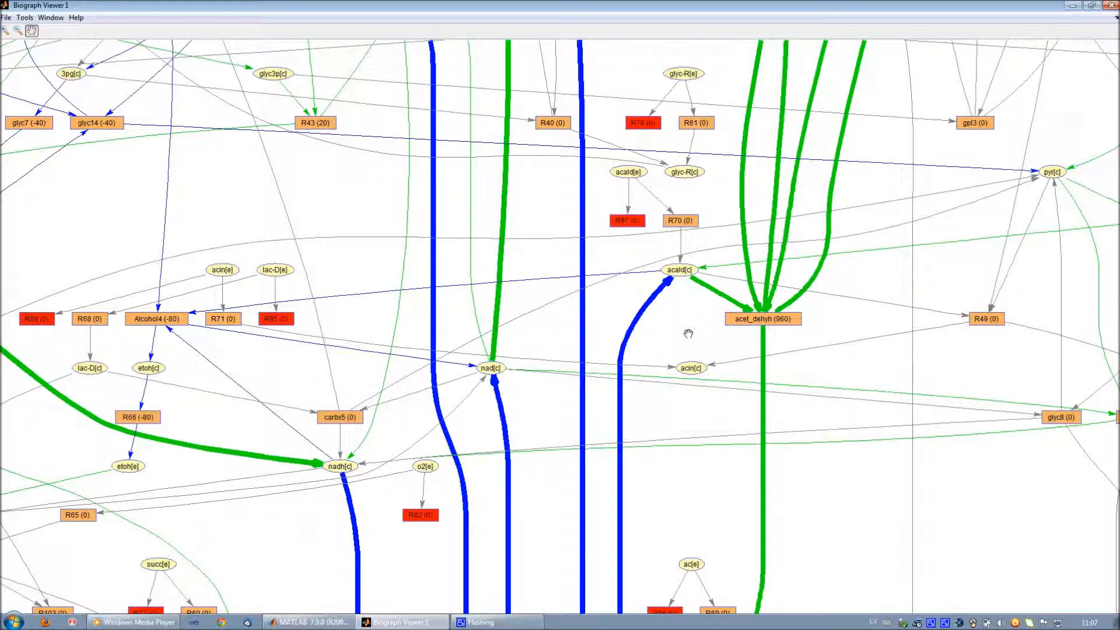
{"action": "mouse_move", "coordinate": [604, 265]}
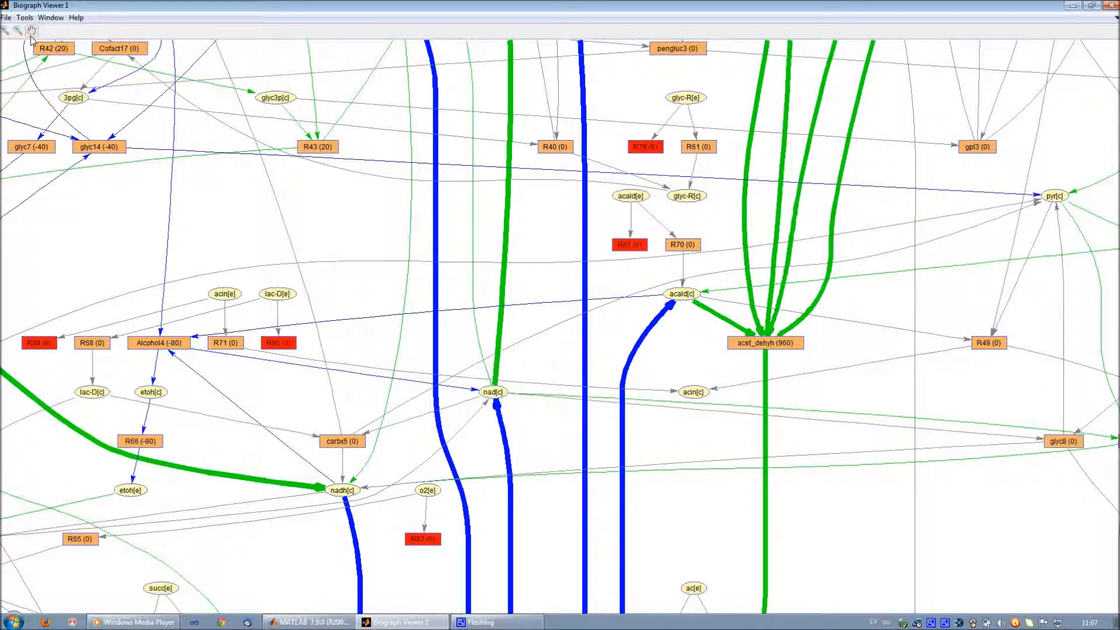
{"action": "mouse_move", "coordinate": [564, 257]}
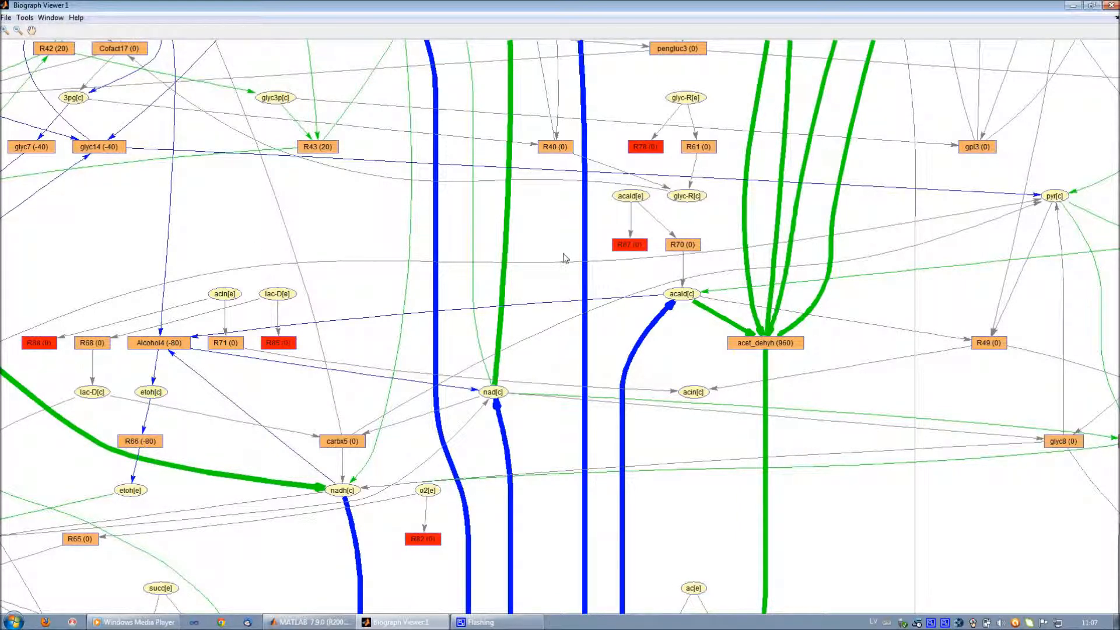
{"action": "mouse_move", "coordinate": [631, 199]}
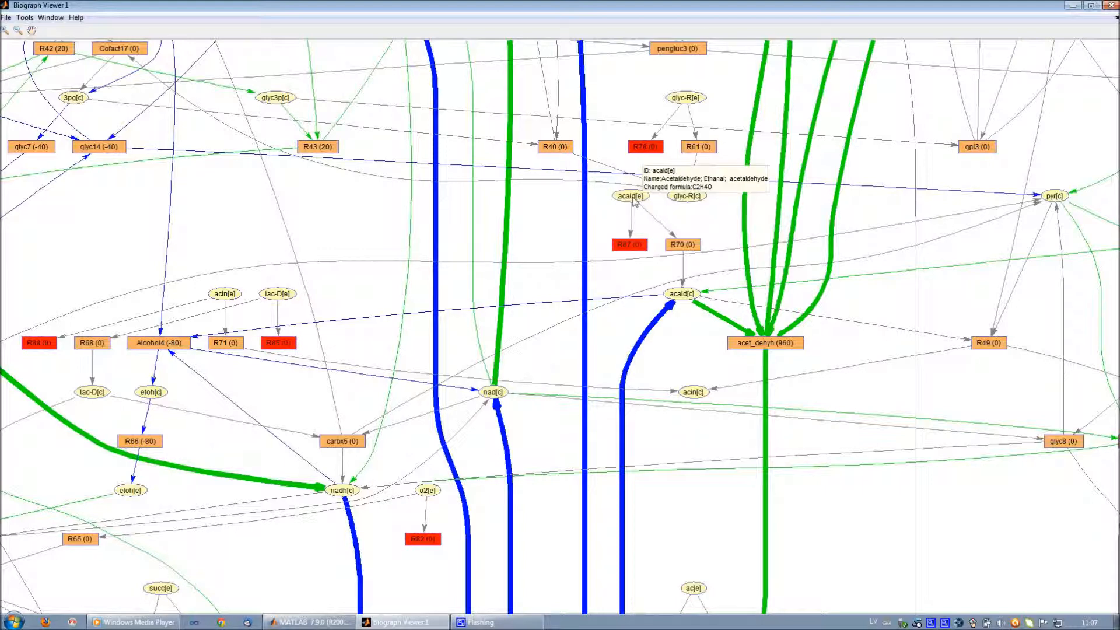
{"action": "mouse_move", "coordinate": [592, 277]}
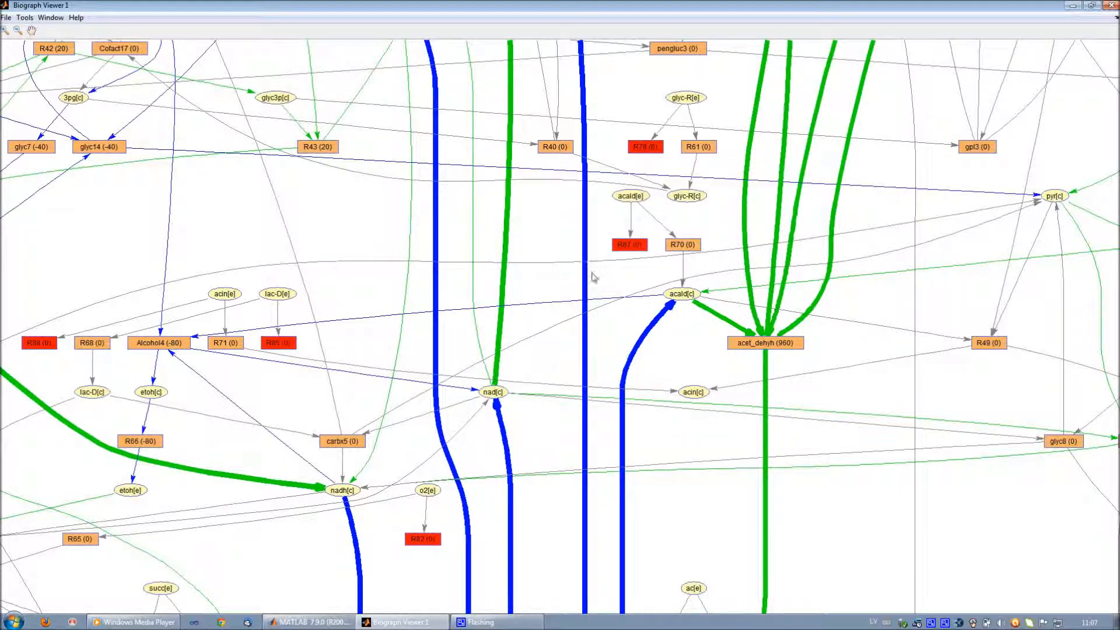
{"action": "mouse_move", "coordinate": [630, 245]}
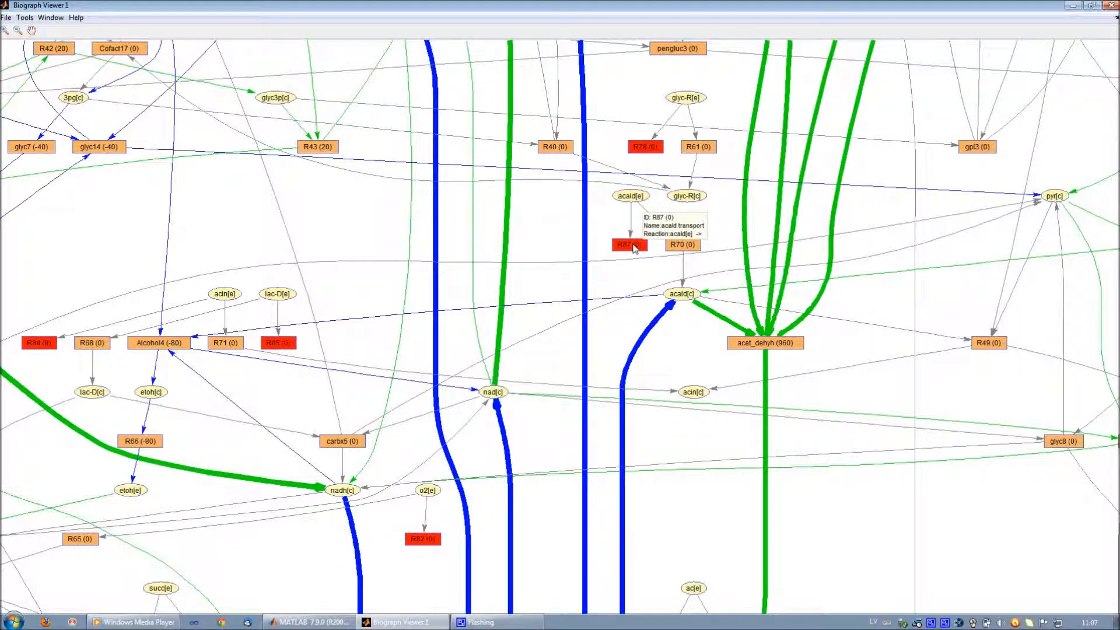
{"action": "mouse_move", "coordinate": [662, 243]}
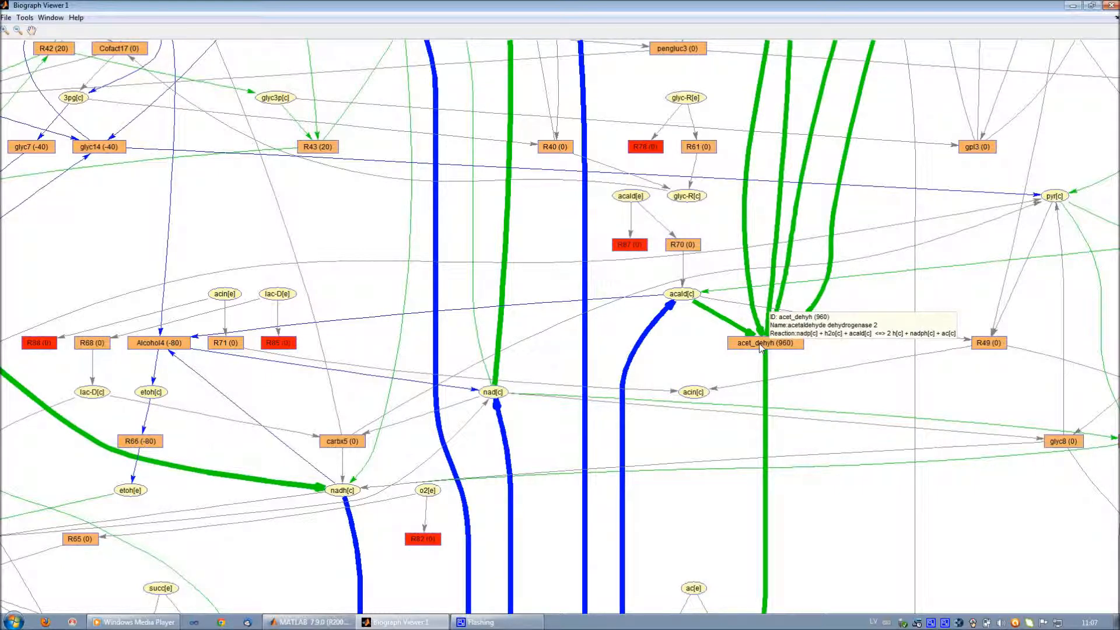
{"action": "mouse_move", "coordinate": [682, 293]}
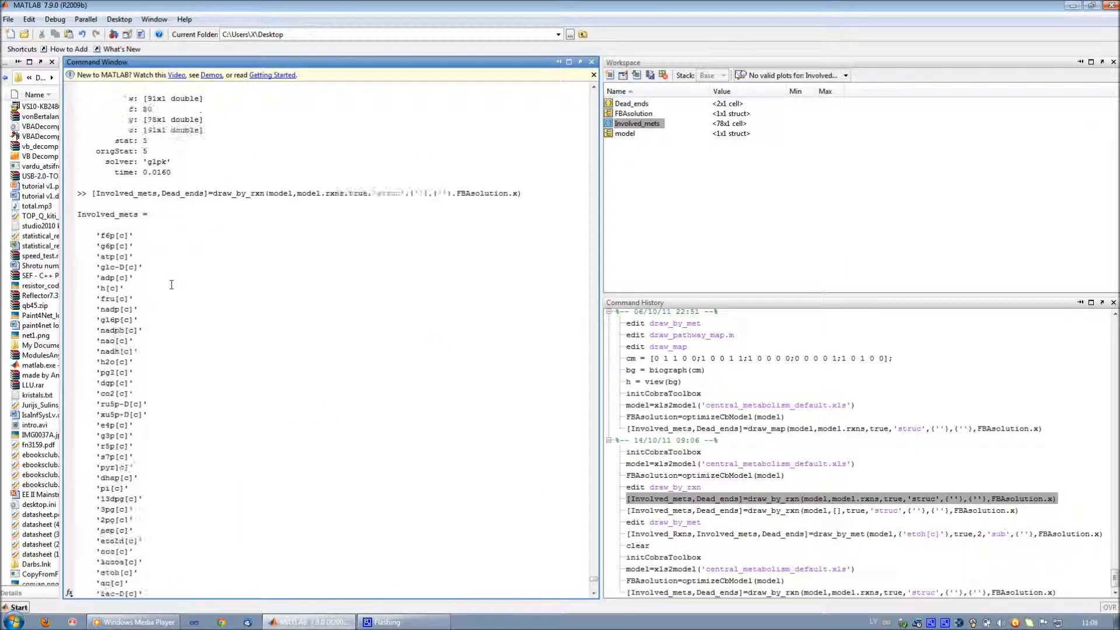
Scroll the Command Window results and select the earlier draw_by_rxn command in Command History.
{"action": "scroll", "scroll_direction": "down", "scroll_amount": 3}
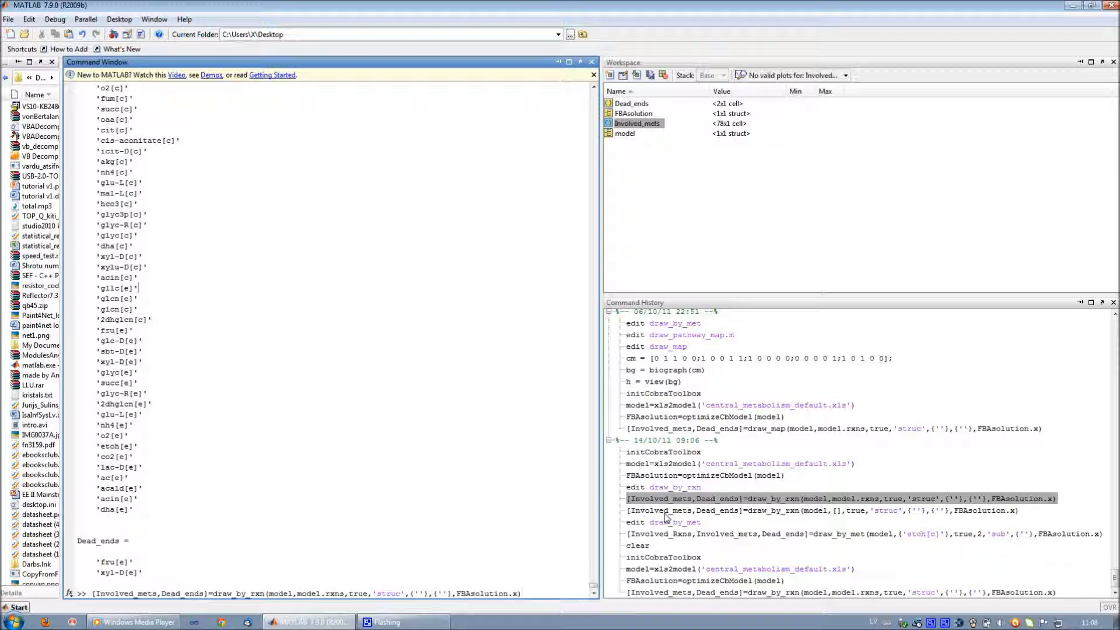
{"action": "left_click", "coordinate": [863, 534]}
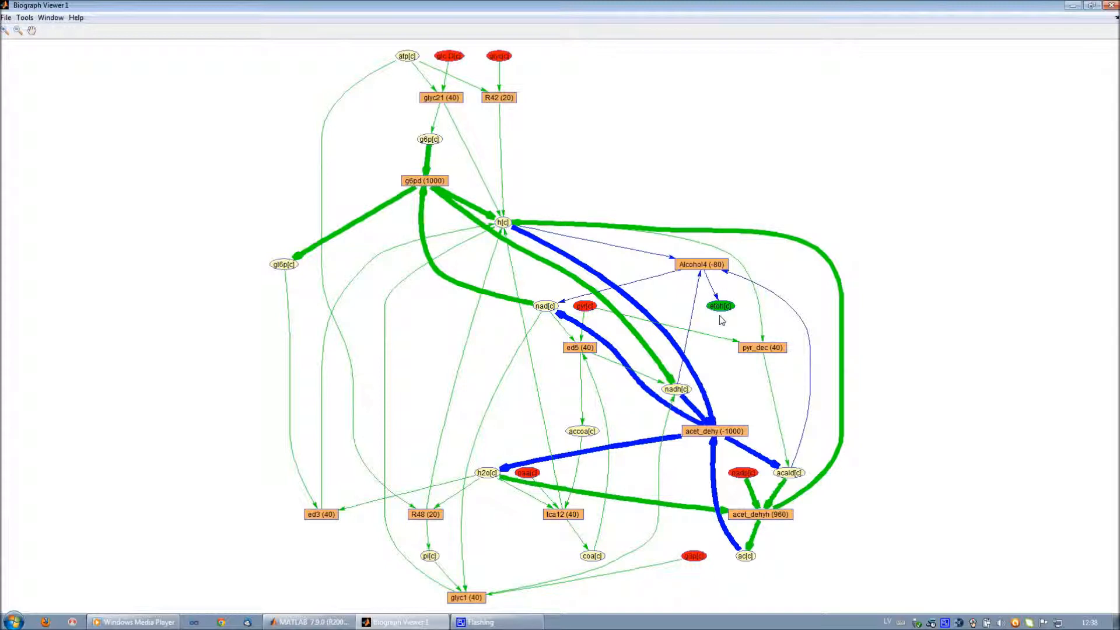
{"action": "mouse_move", "coordinate": [720, 306]}
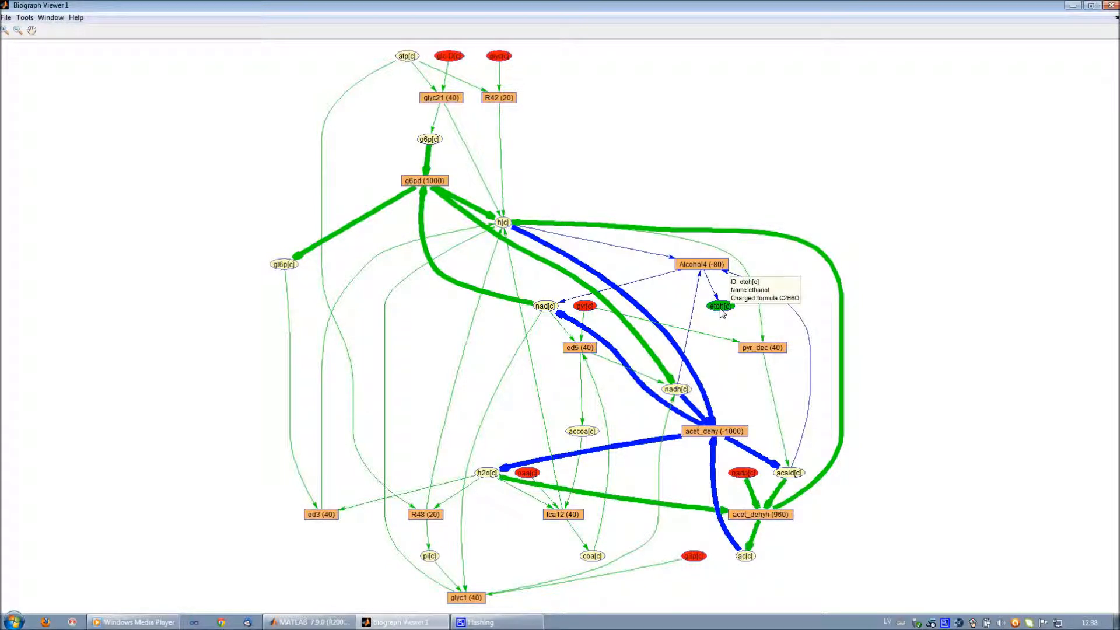
{"action": "mouse_move", "coordinate": [735, 327]}
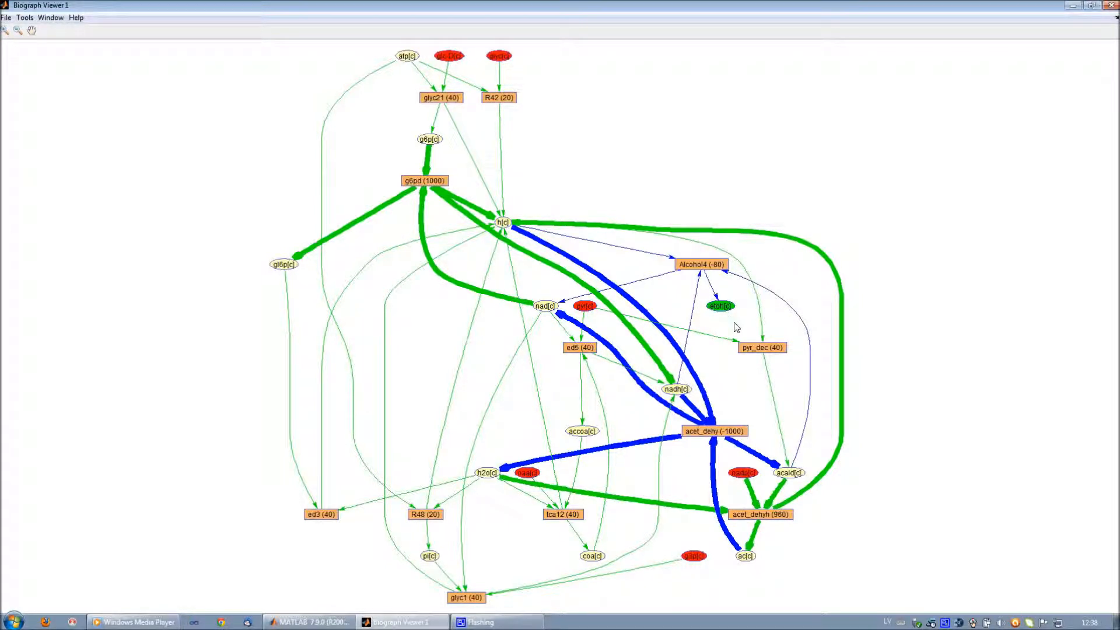
{"action": "mouse_move", "coordinate": [678, 321]}
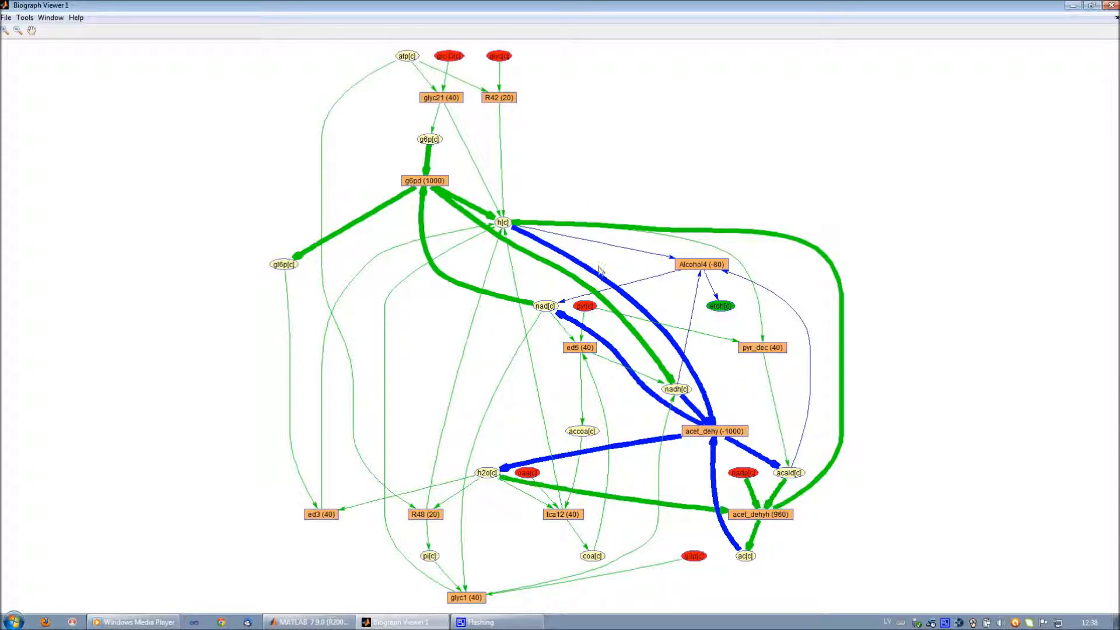
{"action": "mouse_move", "coordinate": [527, 473]}
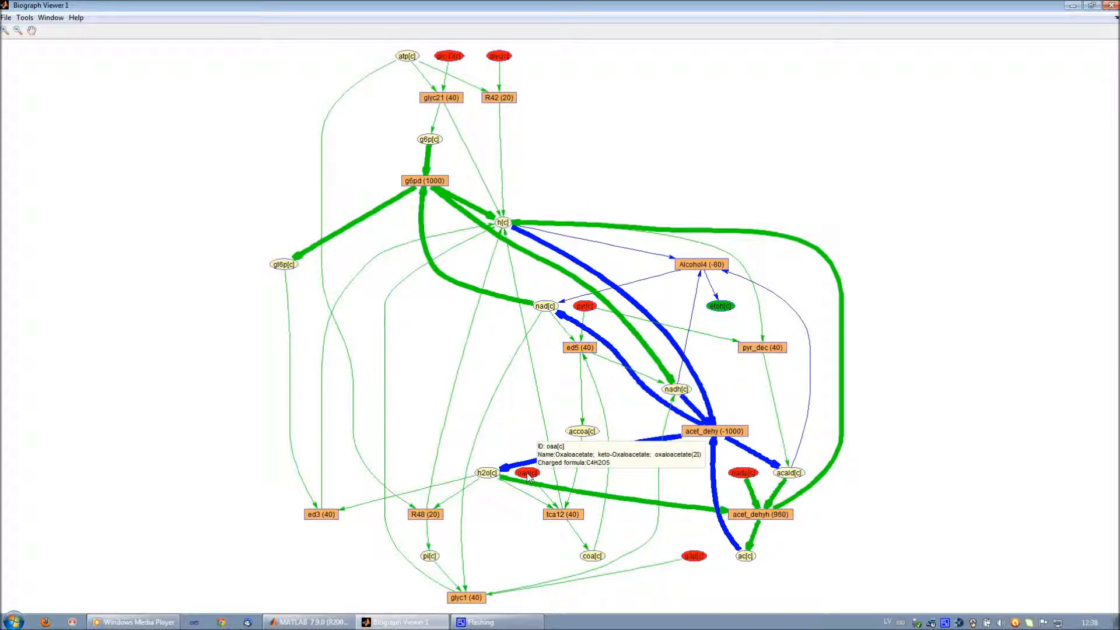
{"action": "mouse_move", "coordinate": [743, 472]}
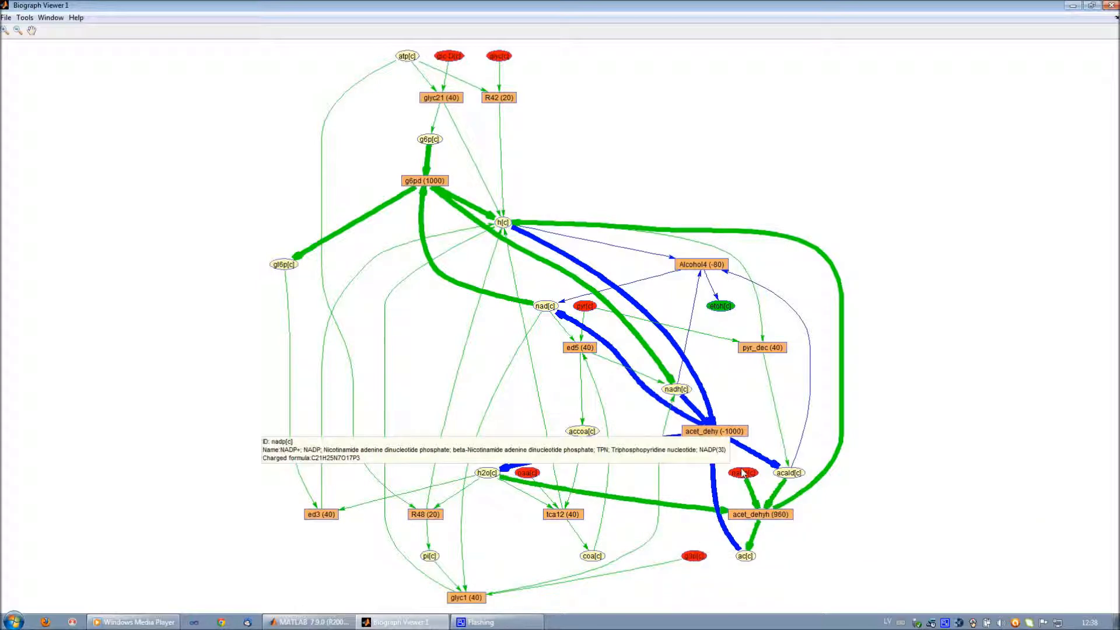
{"action": "mouse_move", "coordinate": [865, 511]}
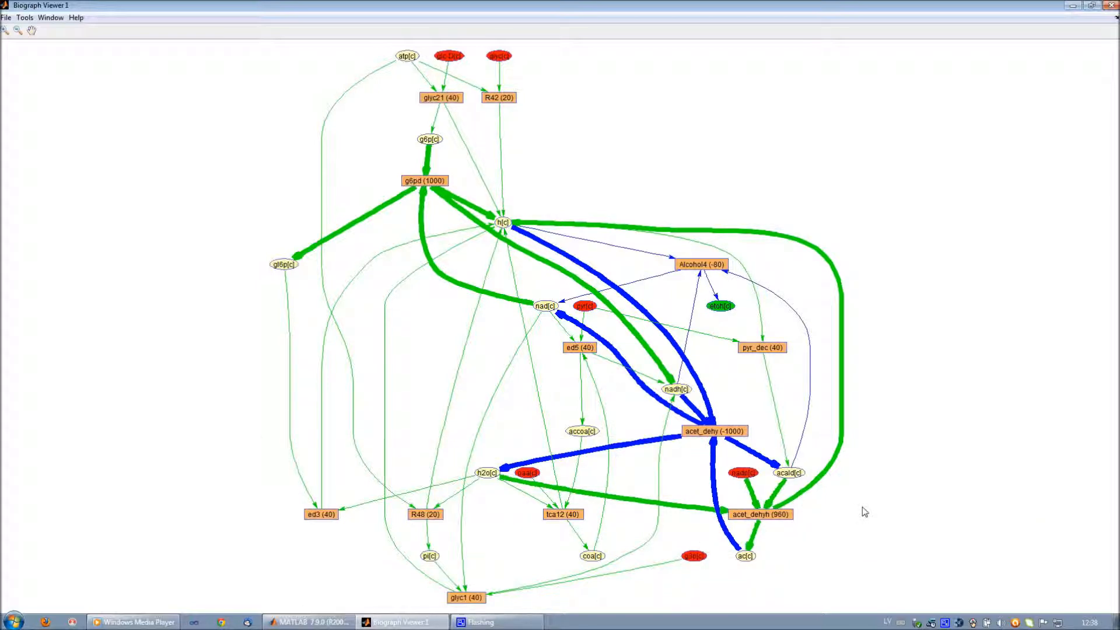